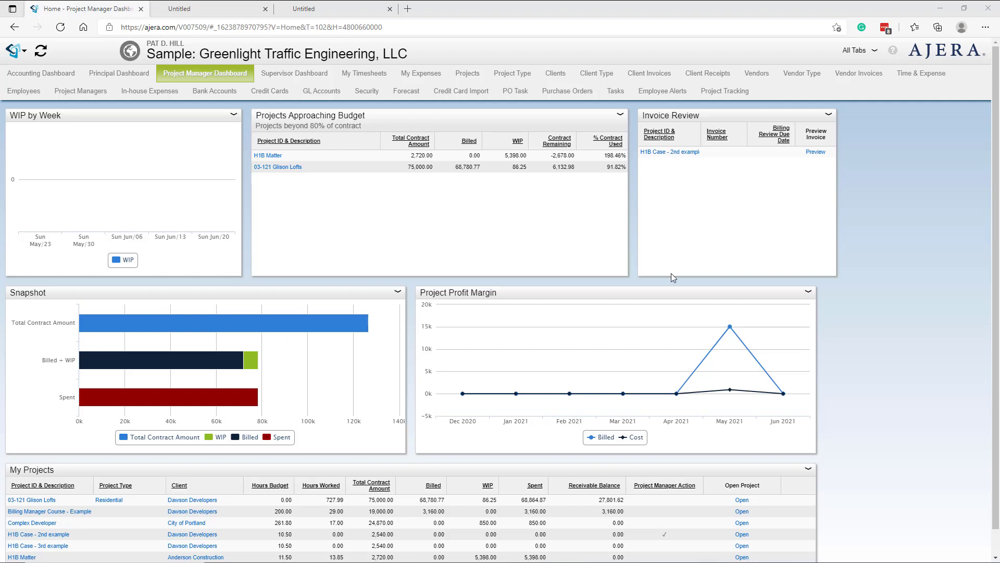
pyautogui.moveTo(683, 308)
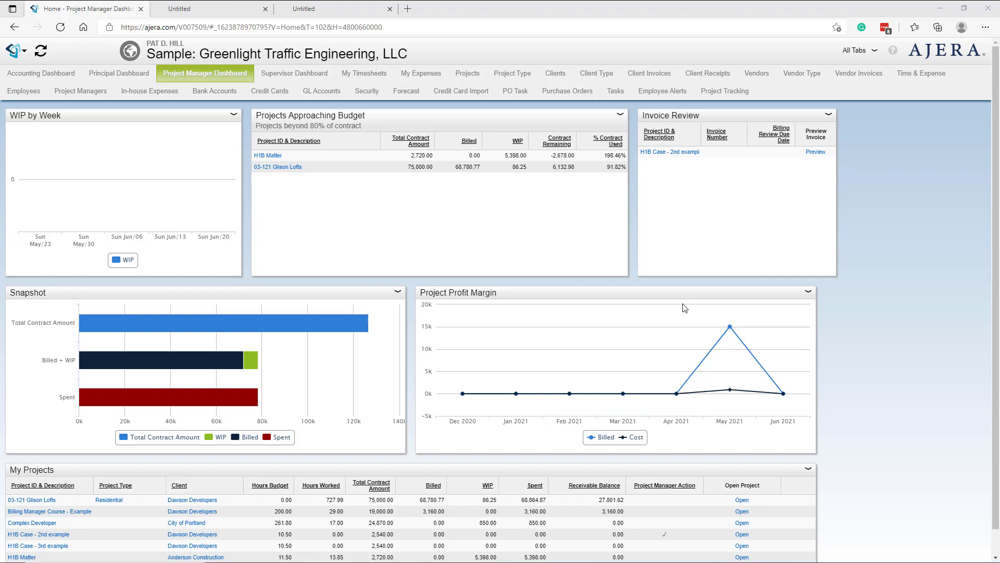
pyautogui.moveTo(910, 231)
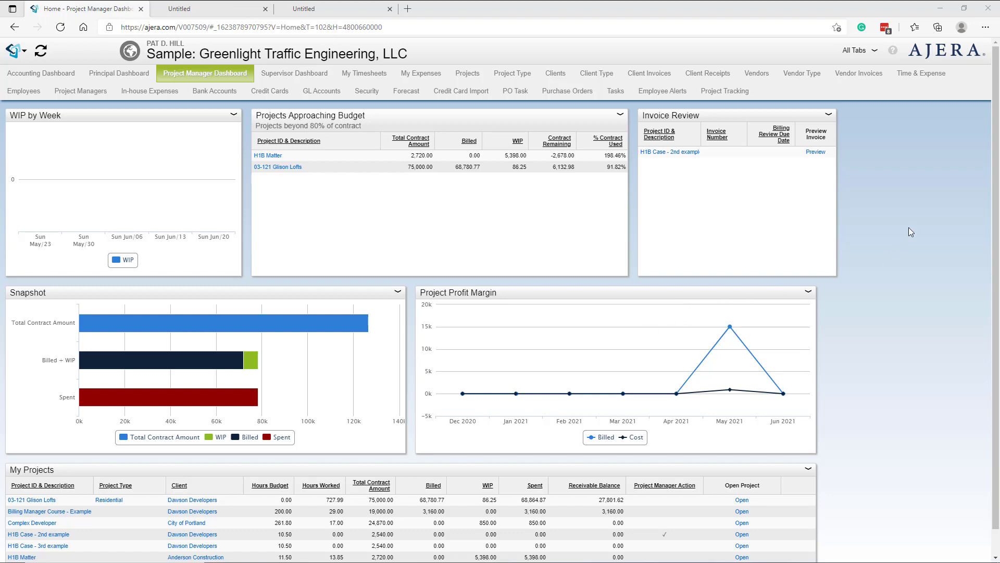
pyautogui.moveTo(893, 242)
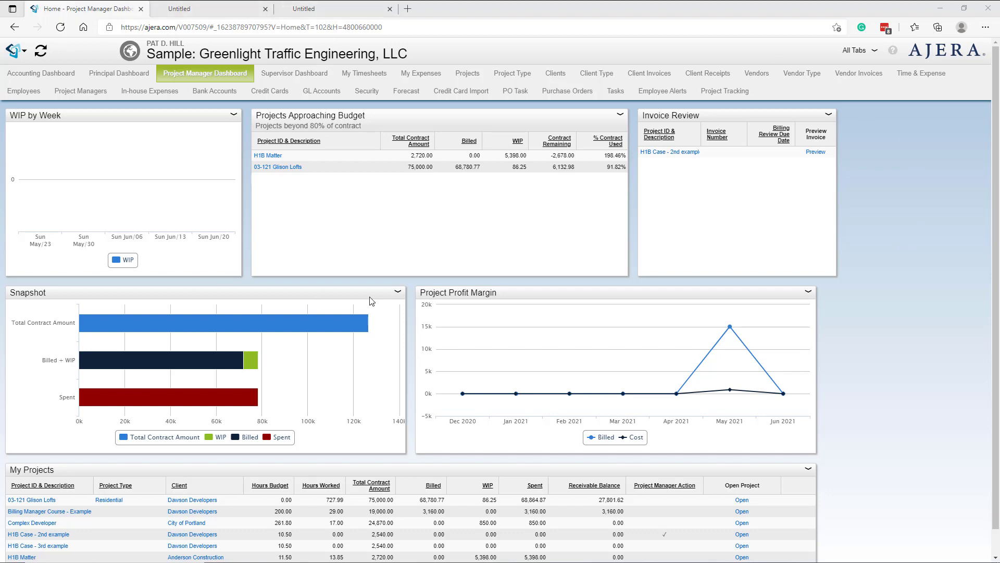
pyautogui.moveTo(802, 218)
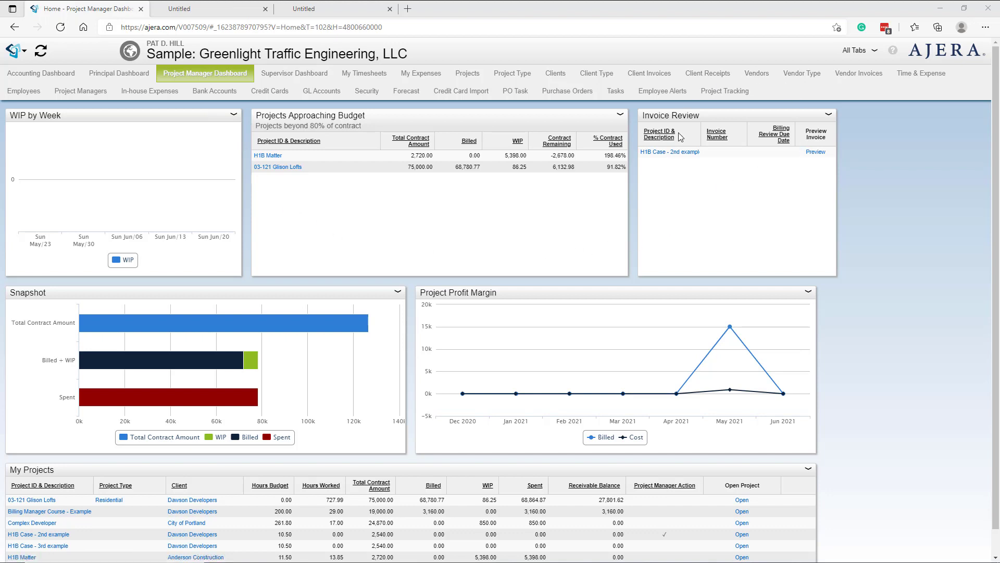
pyautogui.moveTo(742, 208)
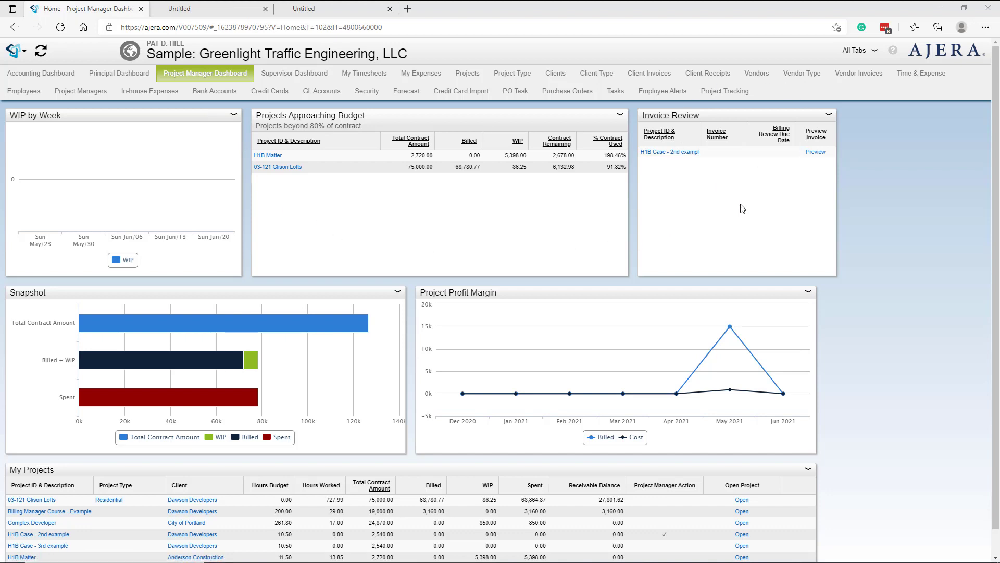
pyautogui.moveTo(636, 158)
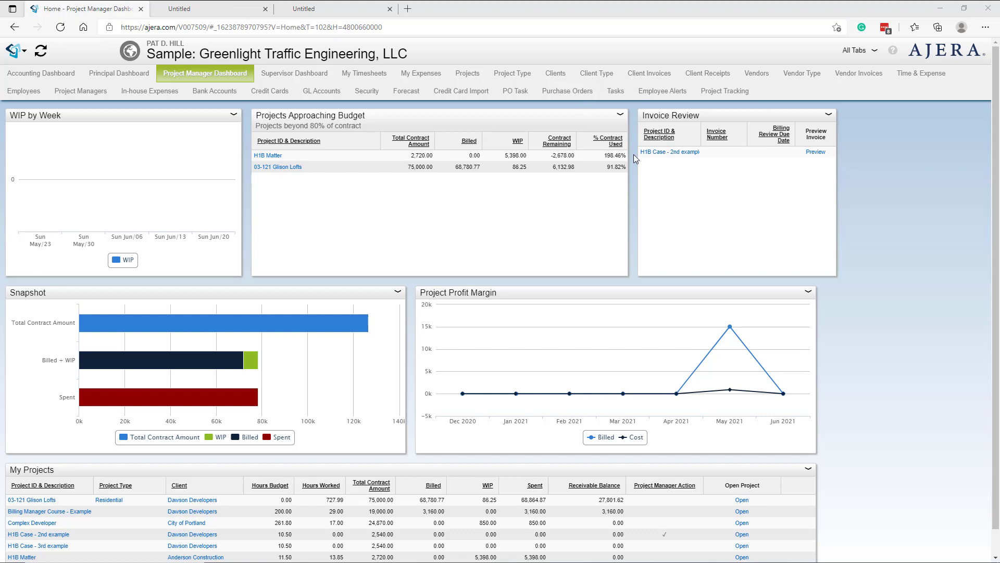
pyautogui.moveTo(717, 185)
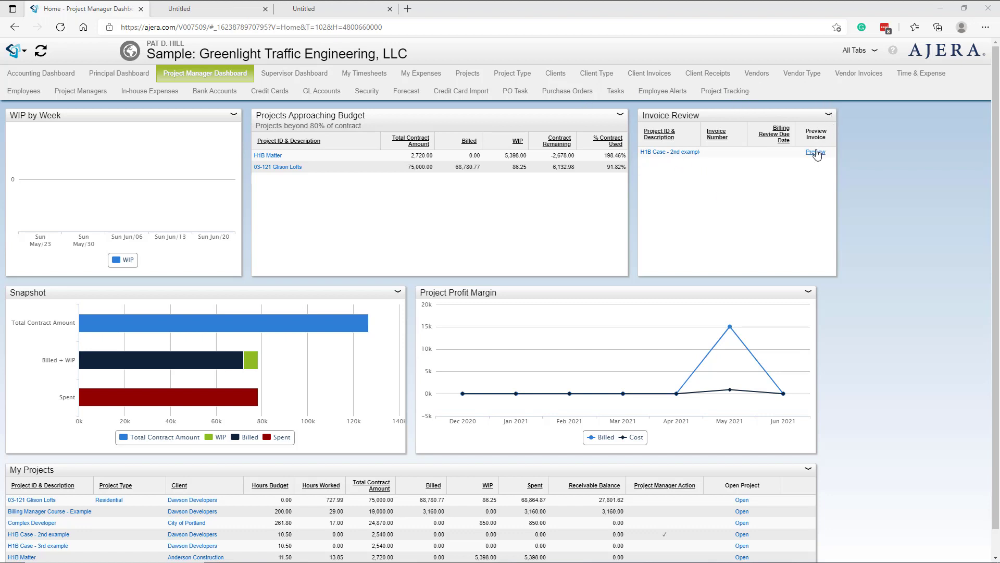
pyautogui.moveTo(817, 153)
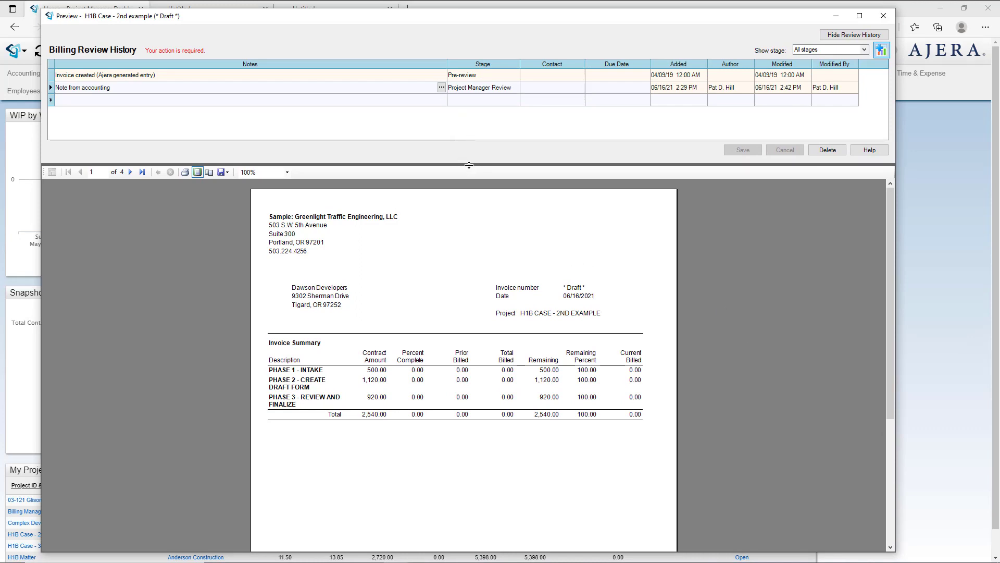
# Hide and re-show the billing review history, then dismiss the Optional Columns choices unchanged
pyautogui.click(853, 35)
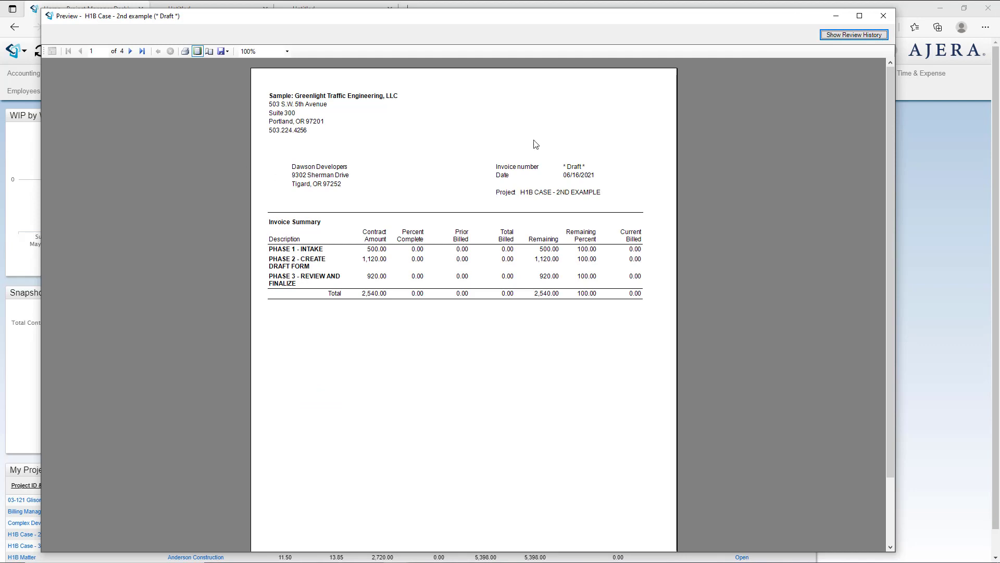
pyautogui.moveTo(178, 132)
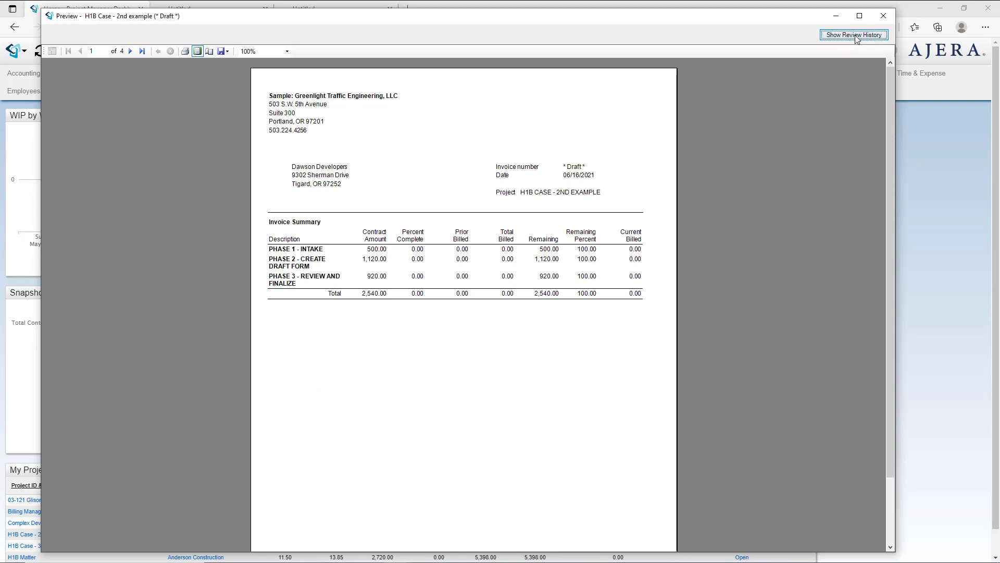
pyautogui.click(853, 35)
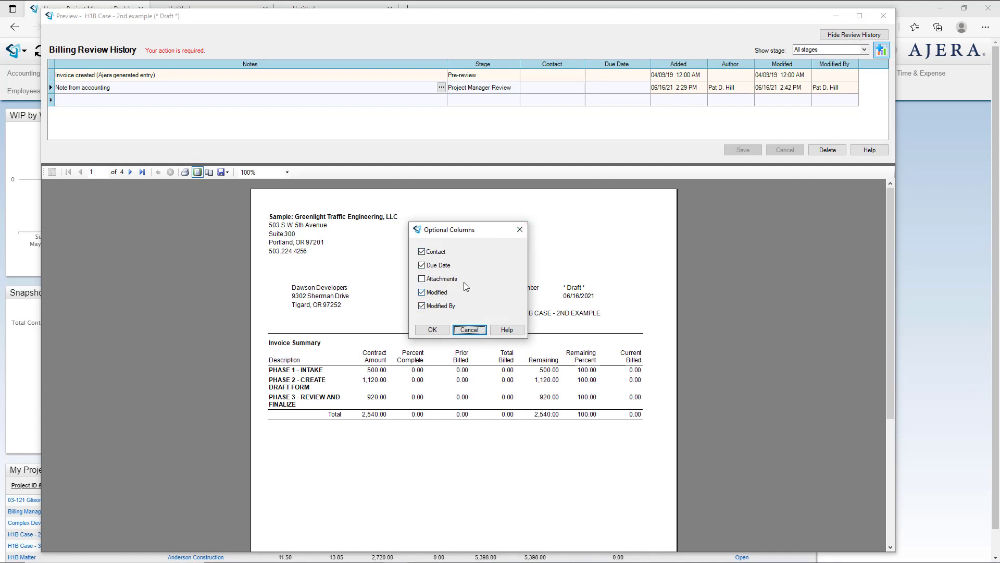
pyautogui.moveTo(478, 279)
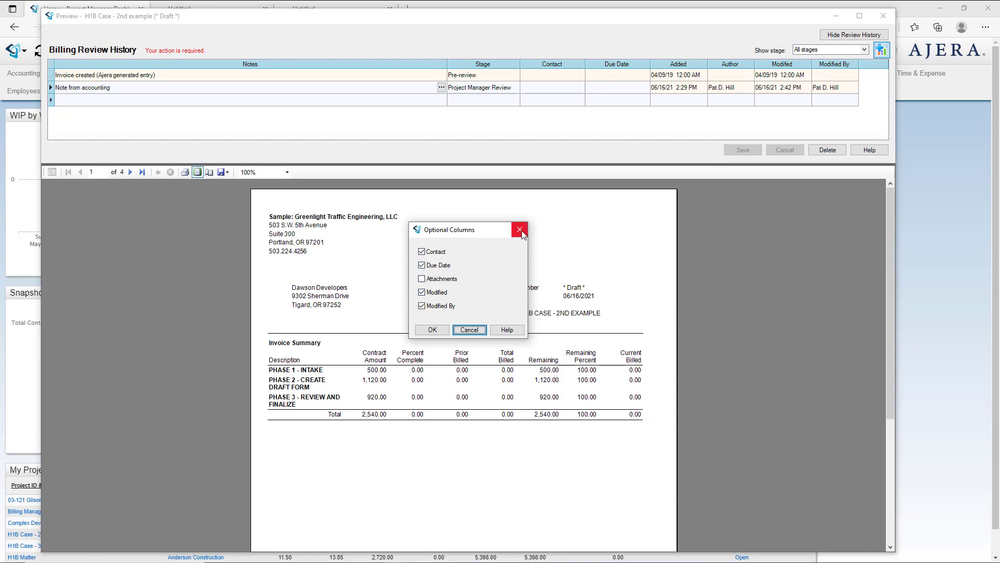
pyautogui.click(519, 229)
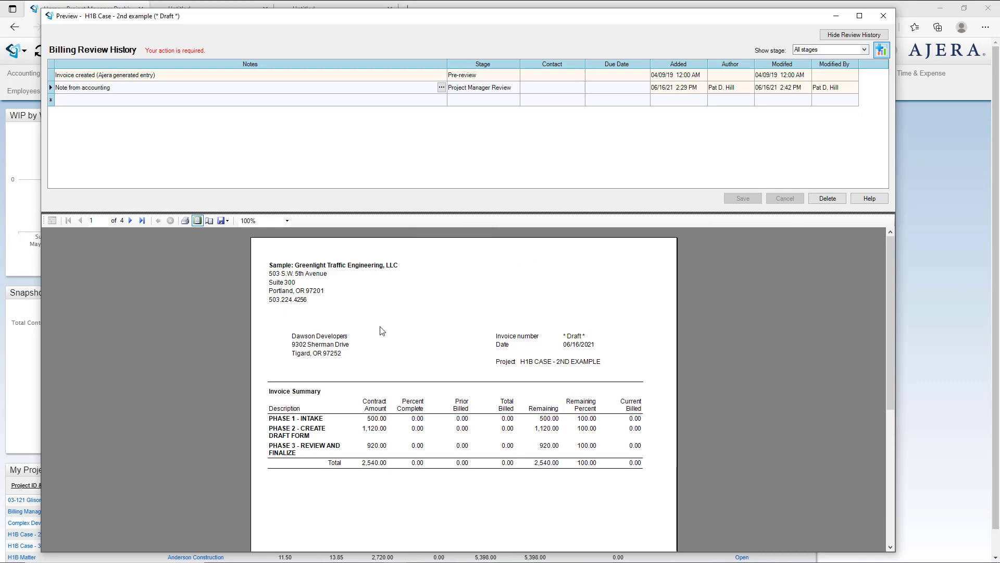
# Maximize the invoice preview and page through all four pages, including the Pre-Billing Worksheet, ending back on page 1
pyautogui.click(860, 15)
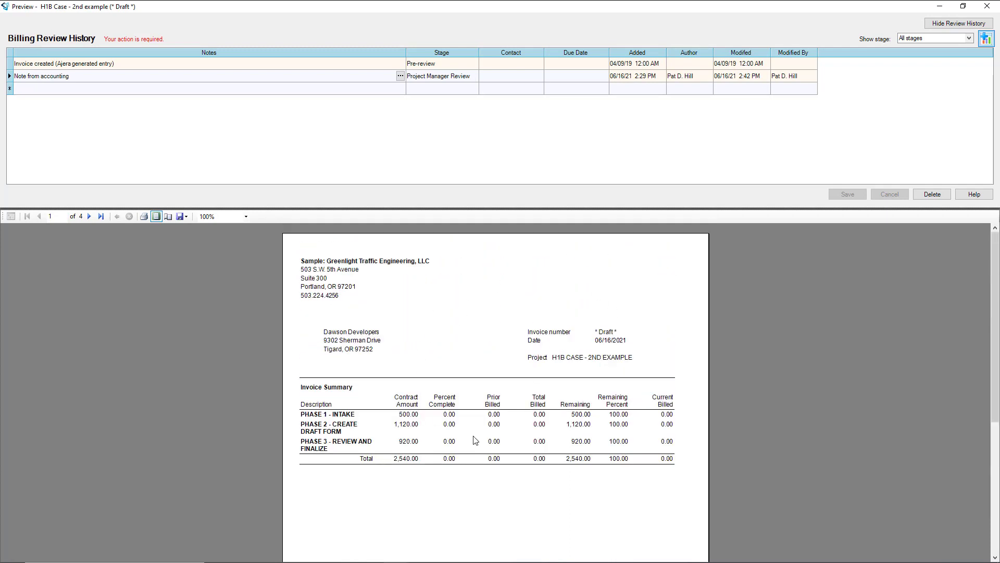
pyautogui.moveTo(576, 438)
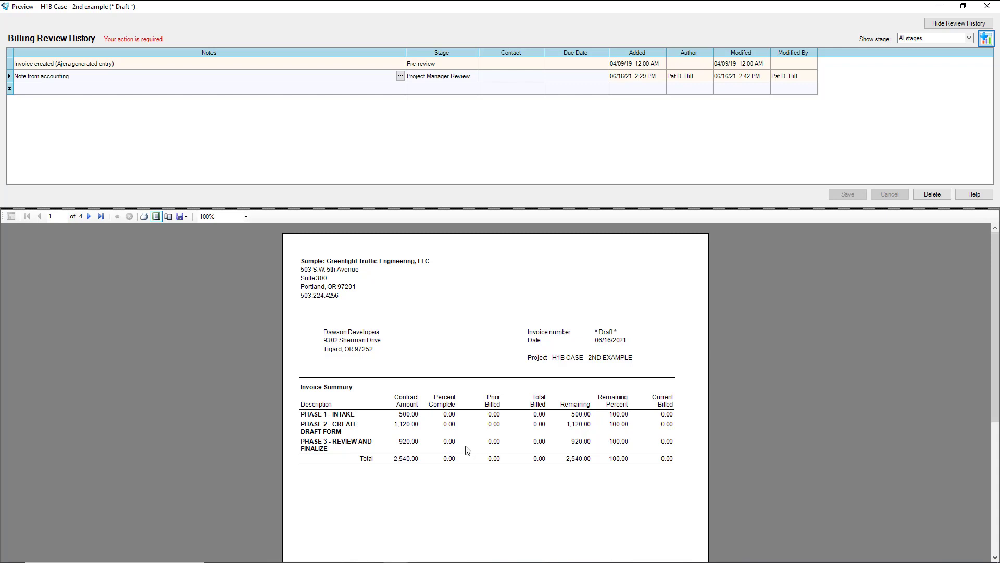
pyautogui.click(90, 216)
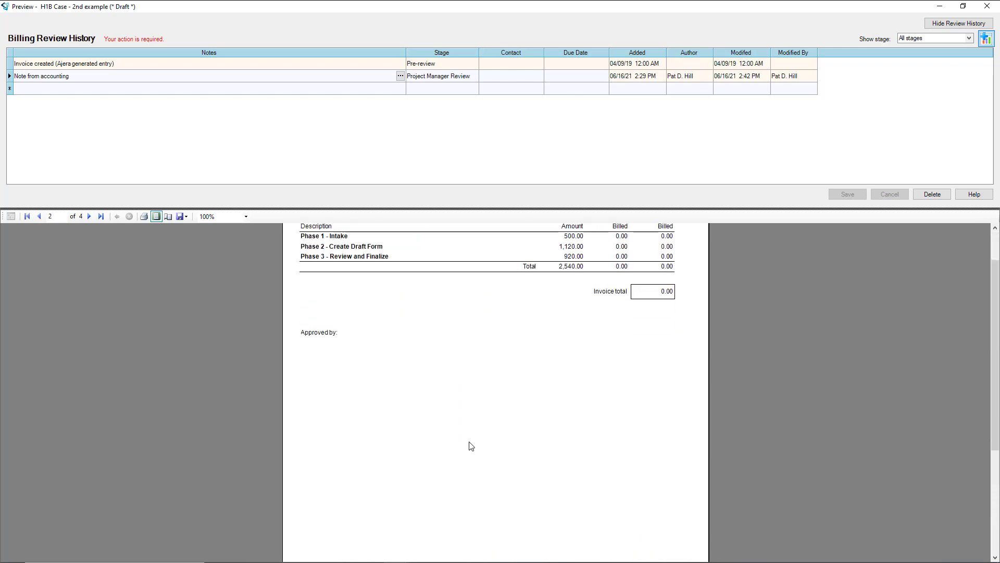
pyautogui.click(90, 216)
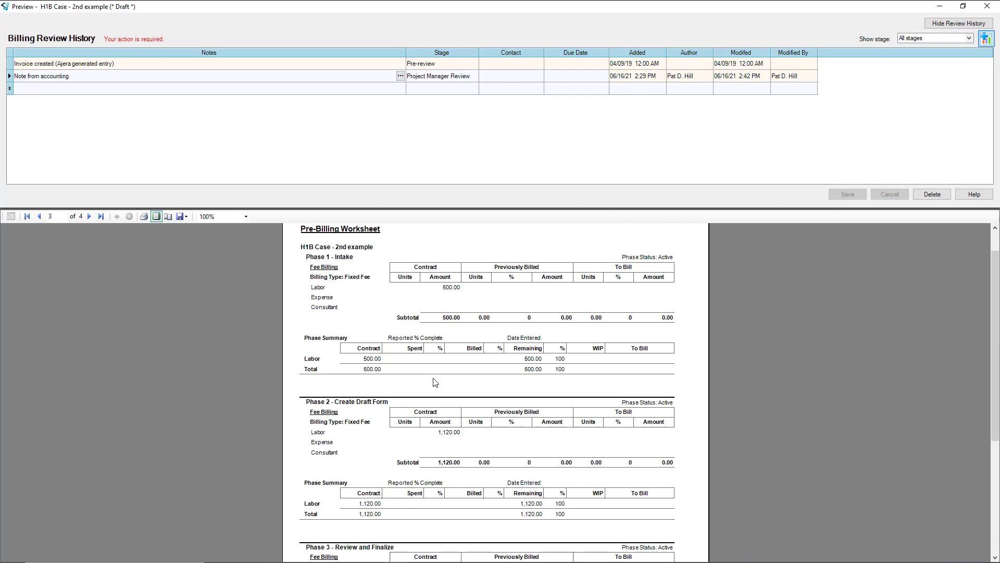
pyautogui.click(89, 216)
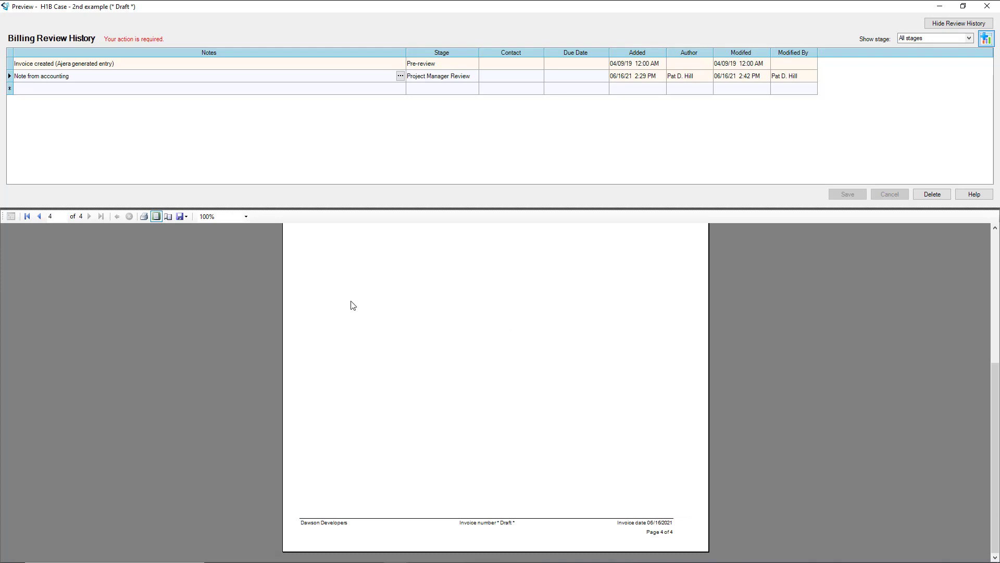
pyautogui.click(37, 217)
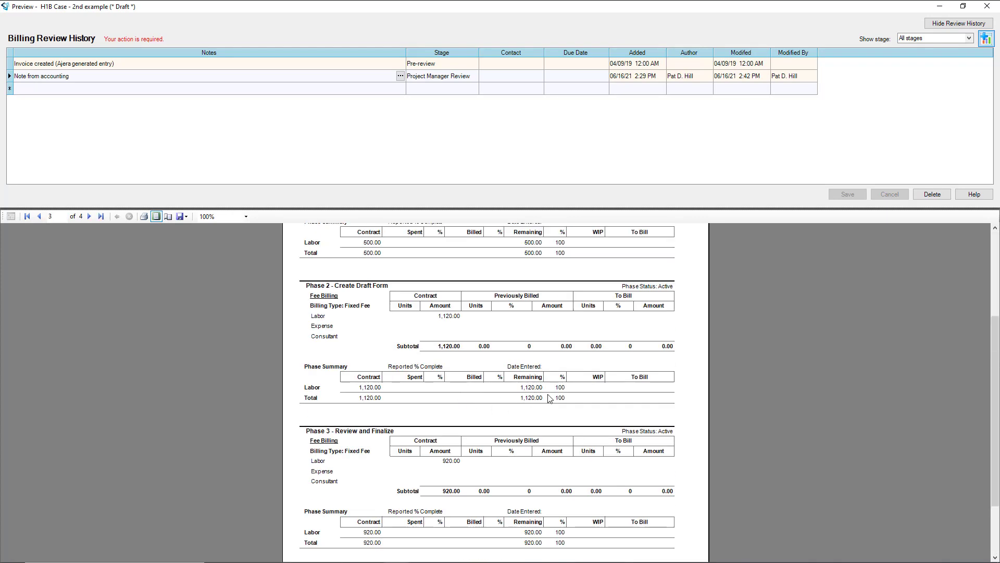
pyautogui.click(27, 215)
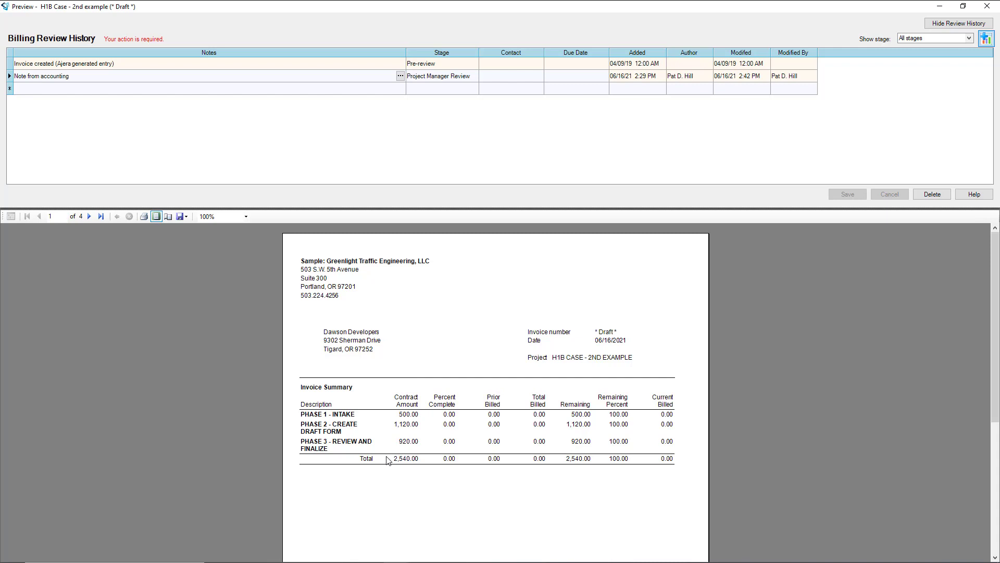
pyautogui.moveTo(494, 486)
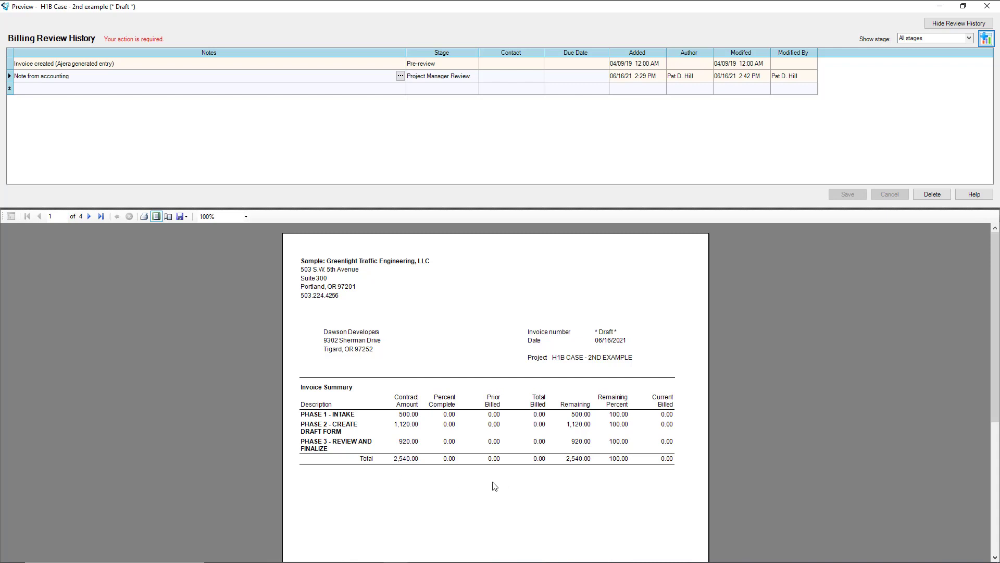
pyautogui.moveTo(379, 420)
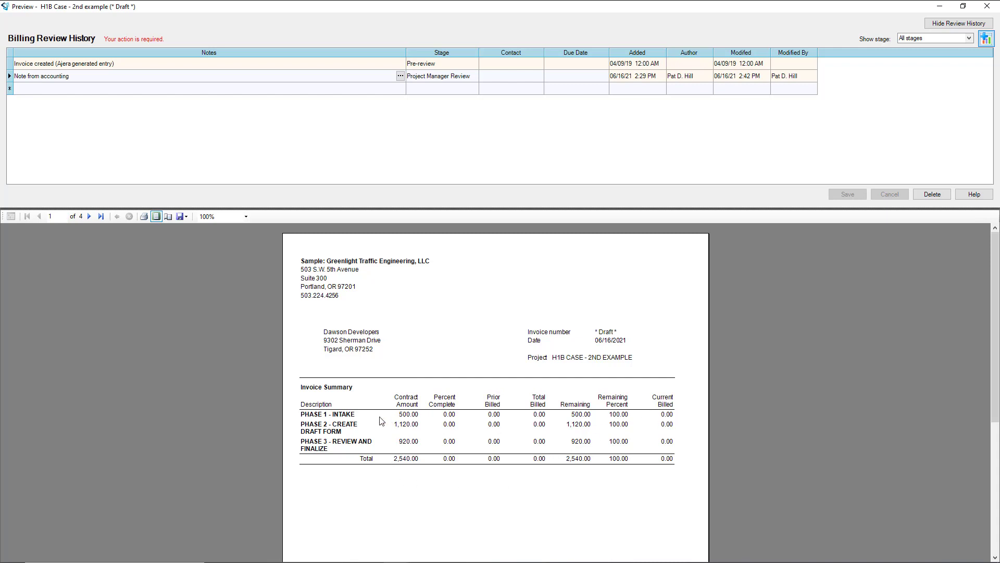
pyautogui.moveTo(213, 360)
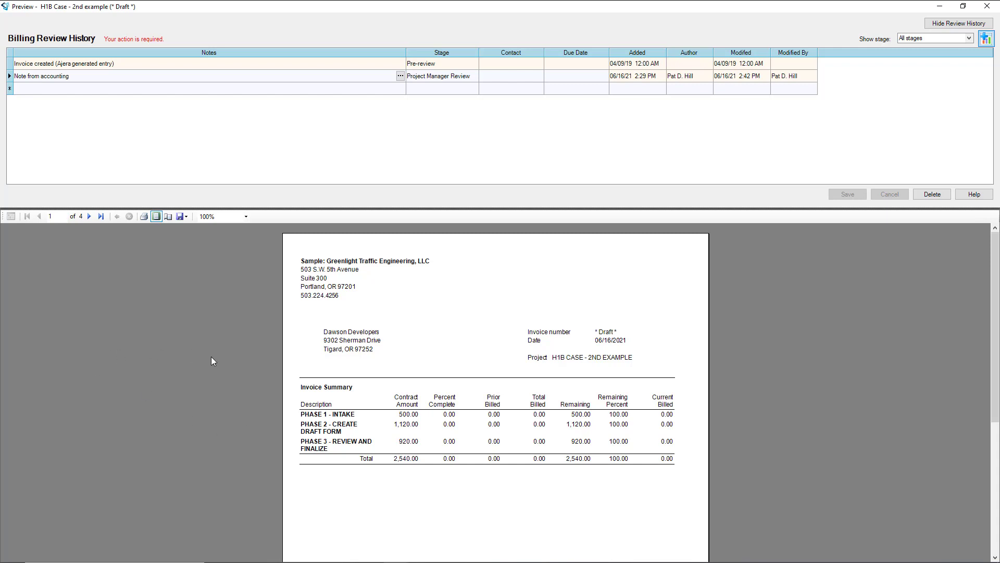
pyautogui.moveTo(287, 191)
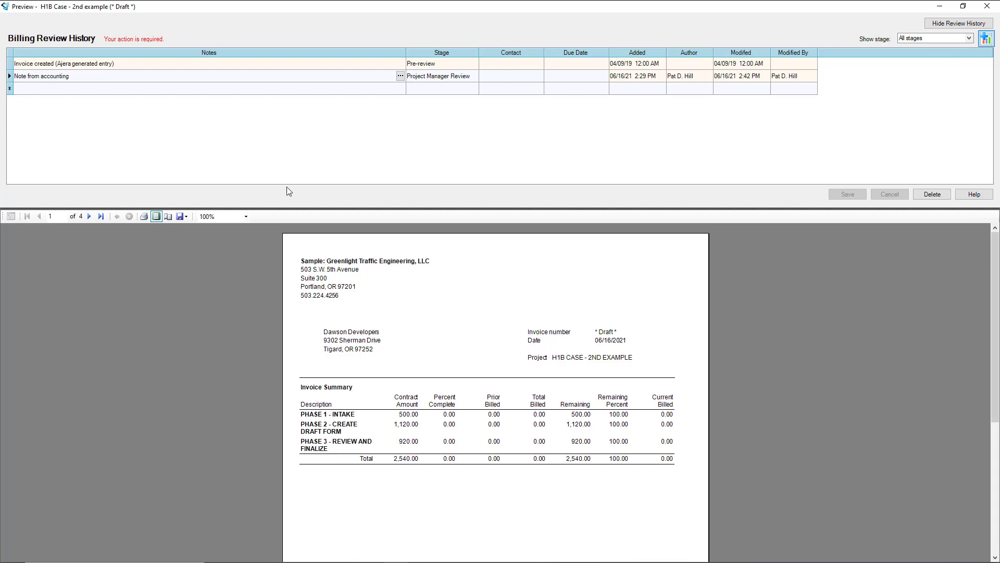
# Give the new review entry the Accounting Review stage
pyautogui.click(440, 88)
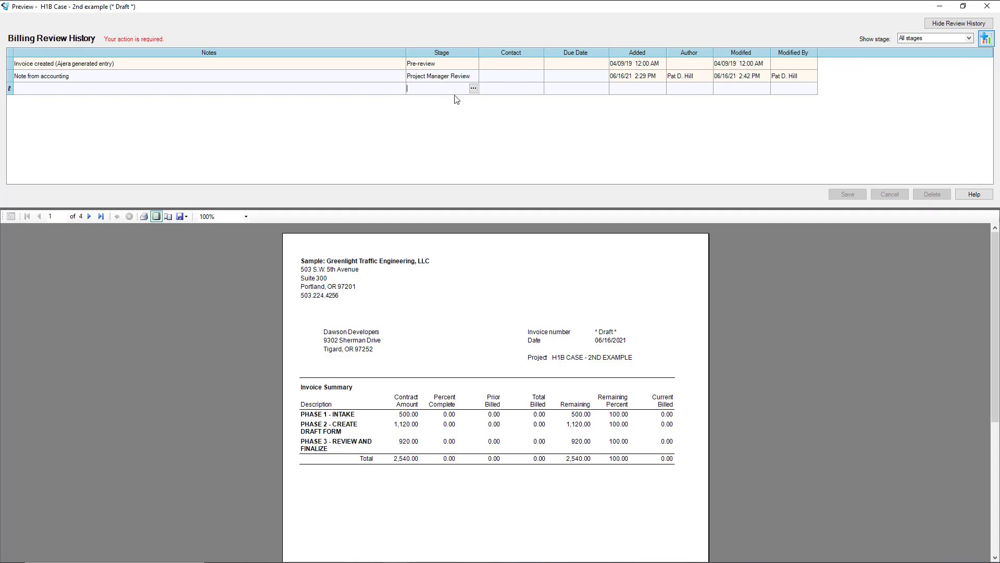
pyautogui.click(473, 87)
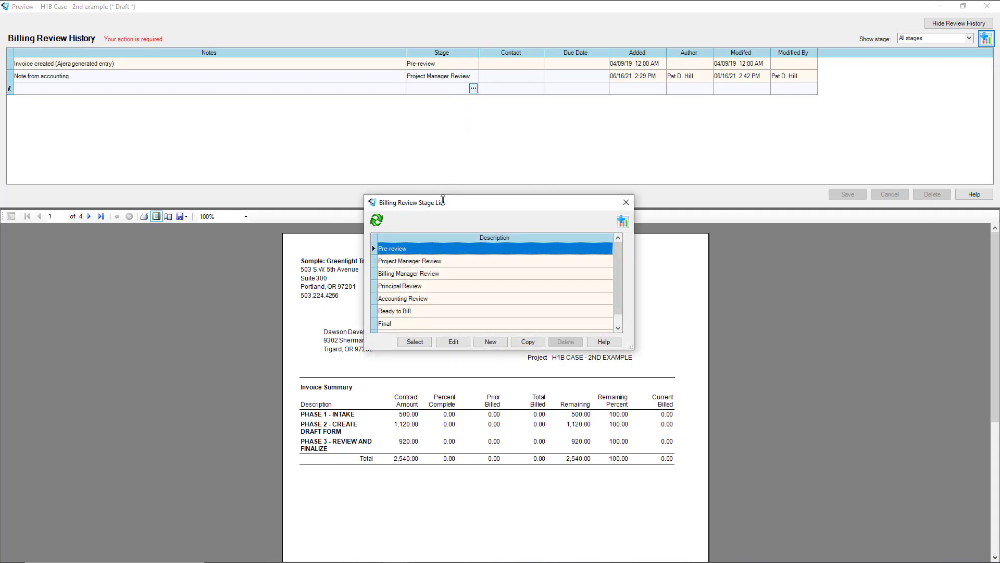
pyautogui.click(402, 299)
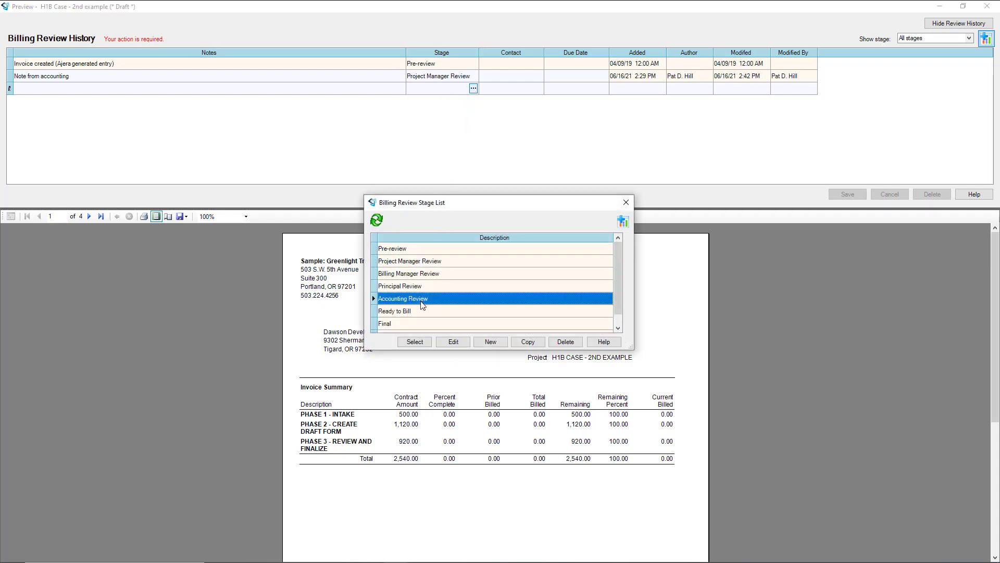
pyautogui.click(413, 342)
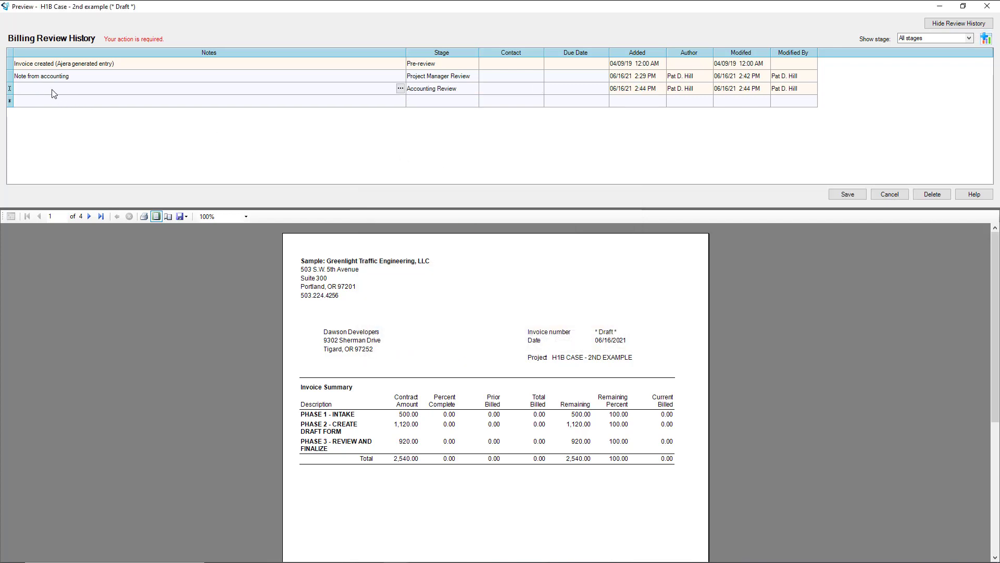
# Enter the note 'Bill as shown - Move X to Y, then bill - Hold Do not Bill...' and select it for reuse
pyautogui.write('Bill as shown - Move X to Y, then bill - Hold Do not Bill - Mess, please see annotated pdf or printed file')
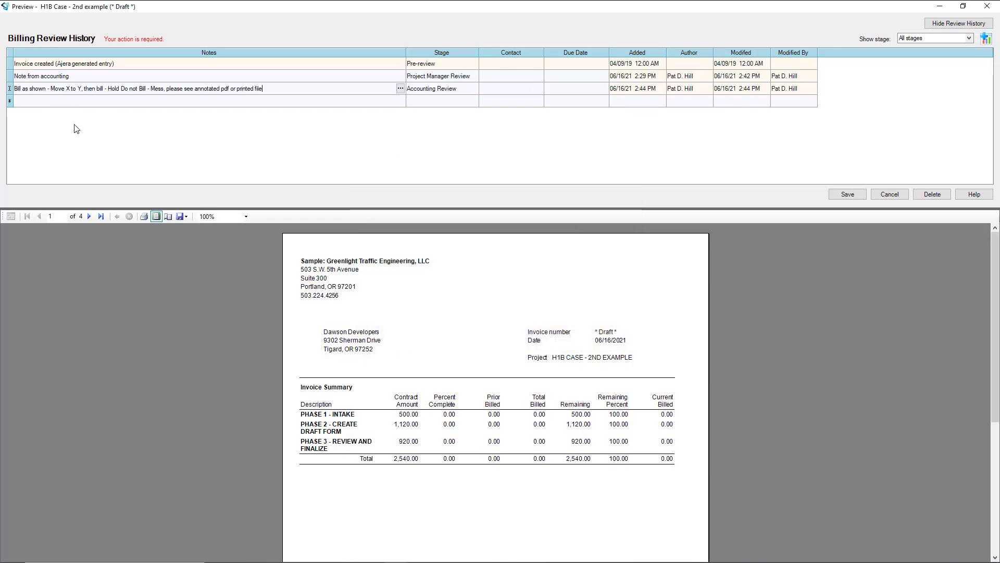
pyautogui.moveTo(125, 120)
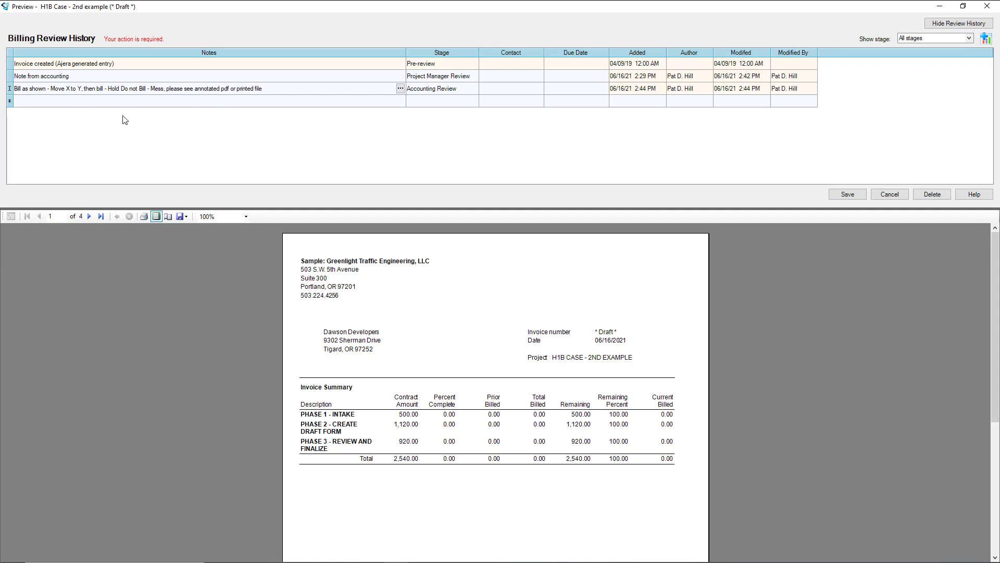
pyautogui.moveTo(48, 96)
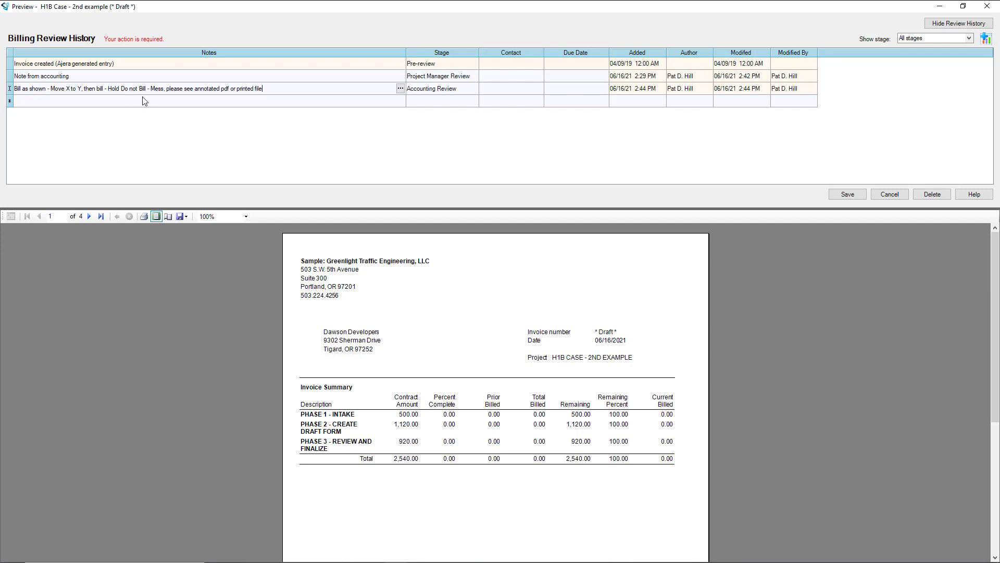
pyautogui.moveTo(149, 87); pyautogui.dragTo(254, 87)
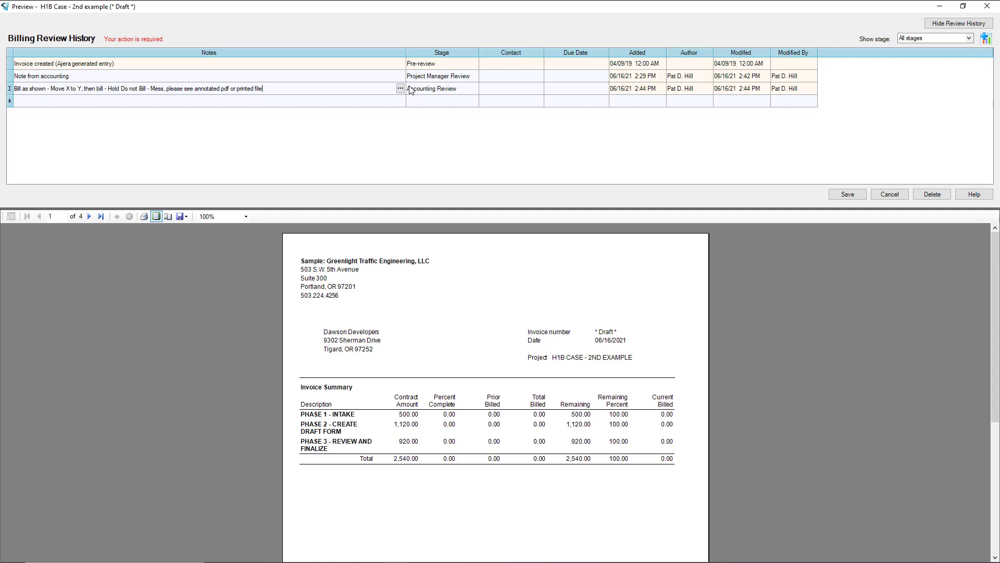
pyautogui.click(400, 87)
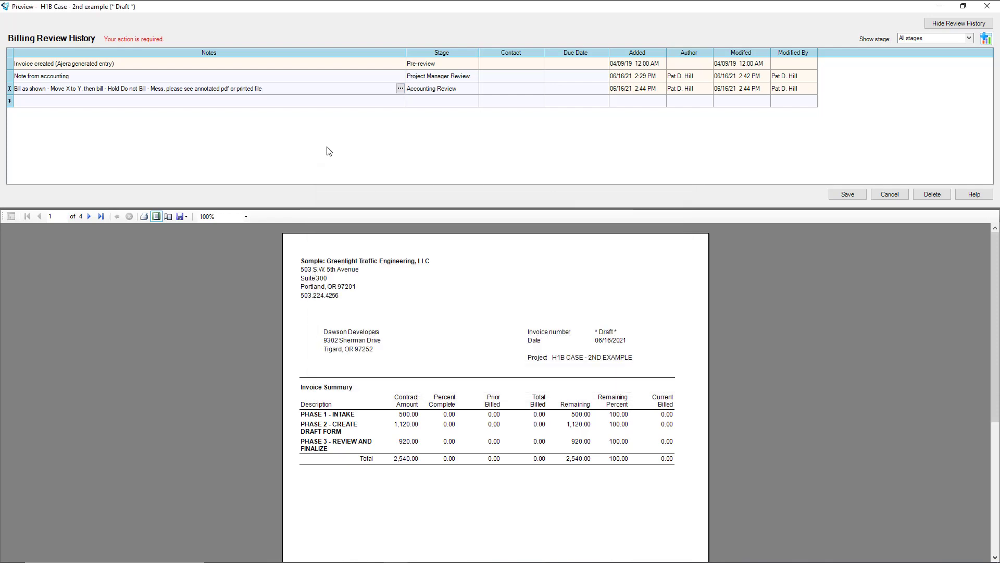
pyautogui.moveTo(221, 98)
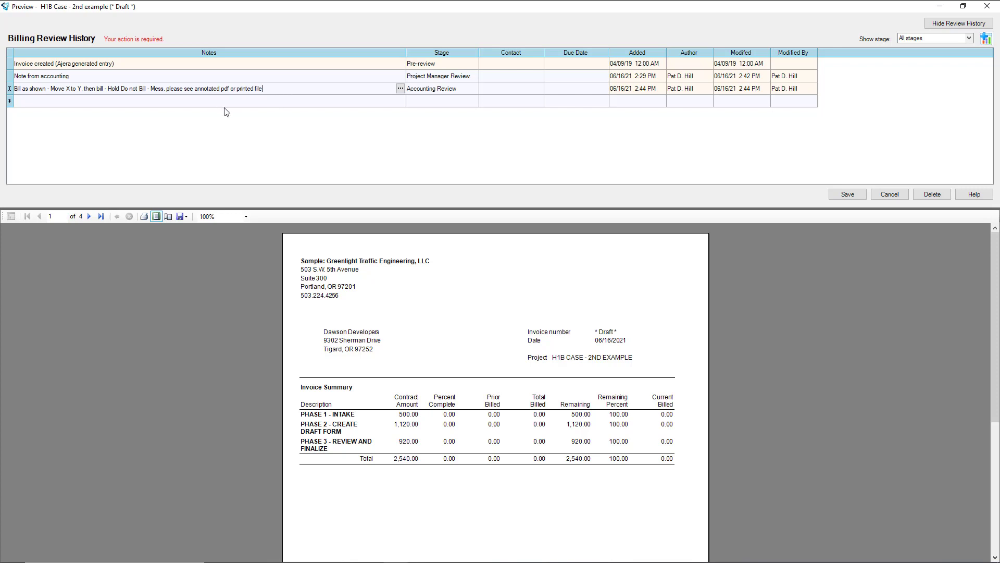
pyautogui.moveTo(68, 104)
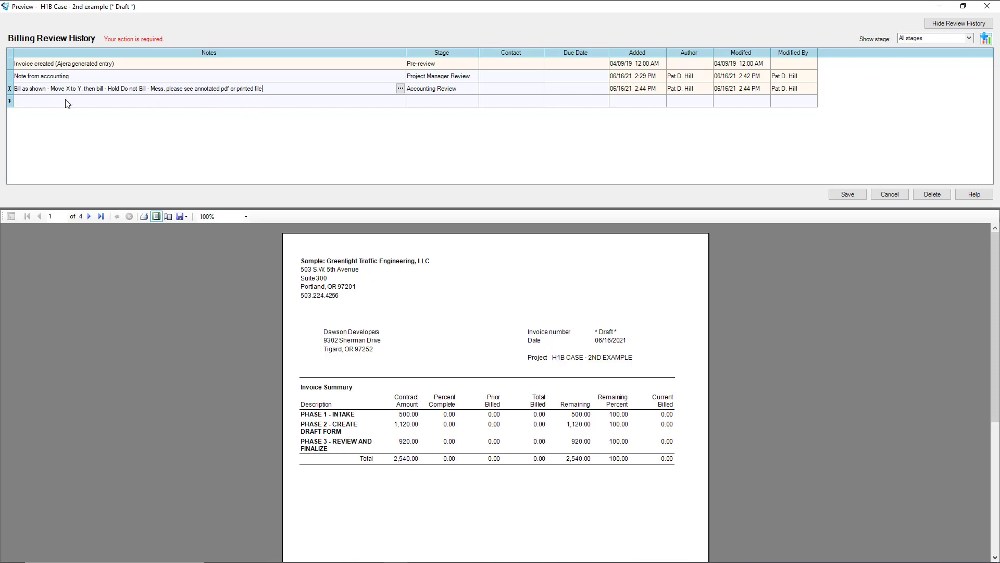
# Show the export format choices for the draft invoice
pyautogui.click(183, 217)
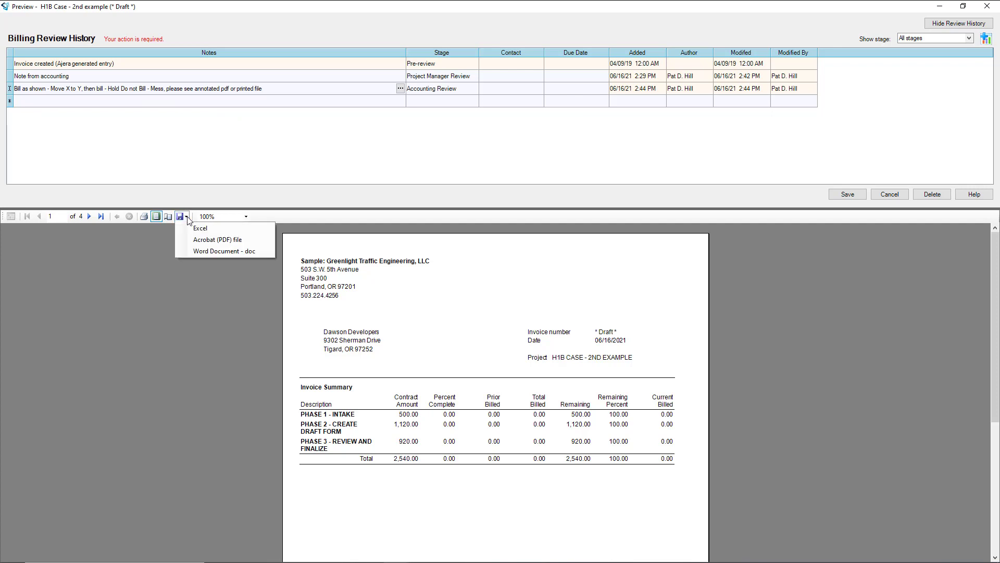
pyautogui.moveTo(217, 240)
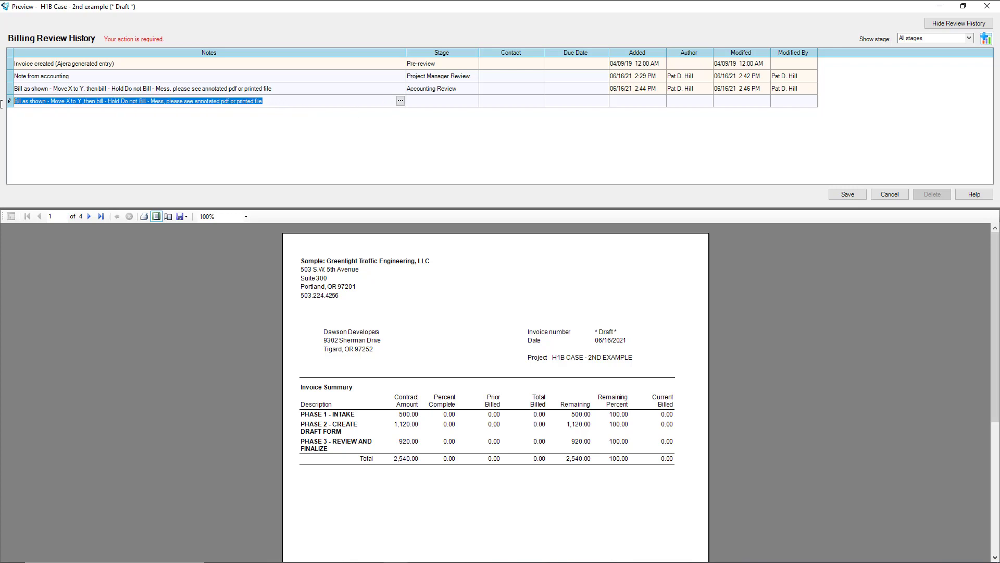
# Add 'notes from accounting' review entries and save the billing review history
pyautogui.write('notes from ac')
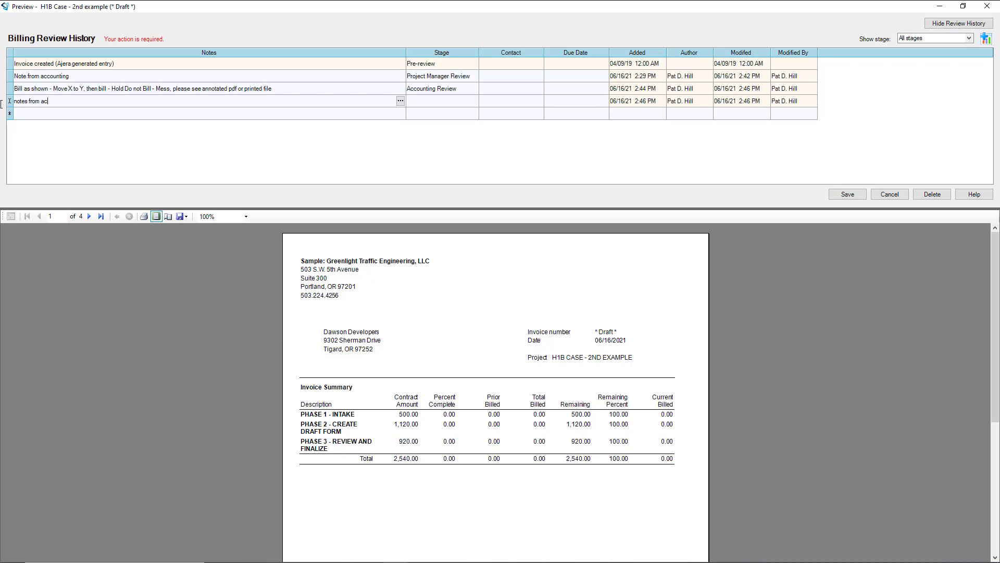
pyautogui.write('counting')
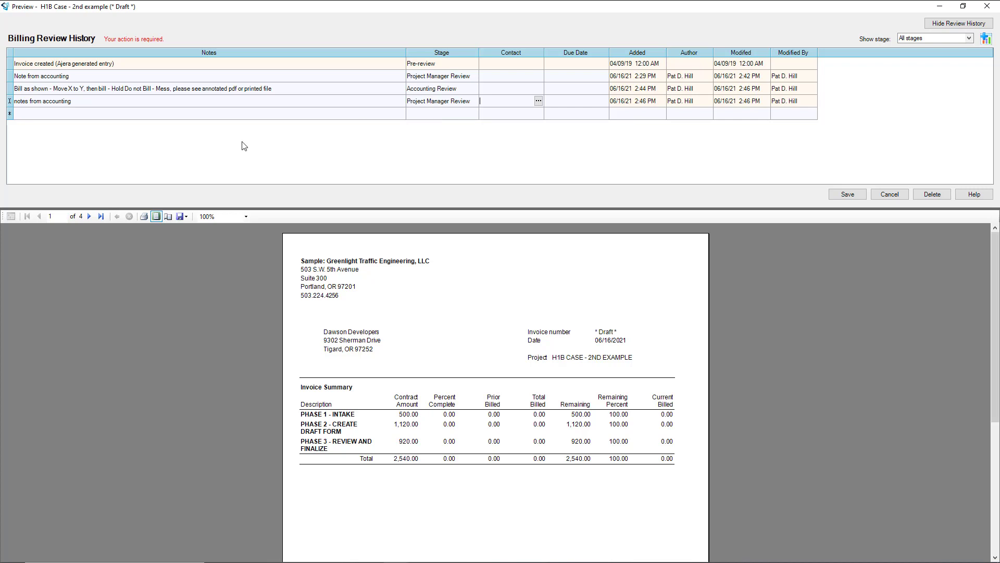
pyautogui.write('notes from accountinga')
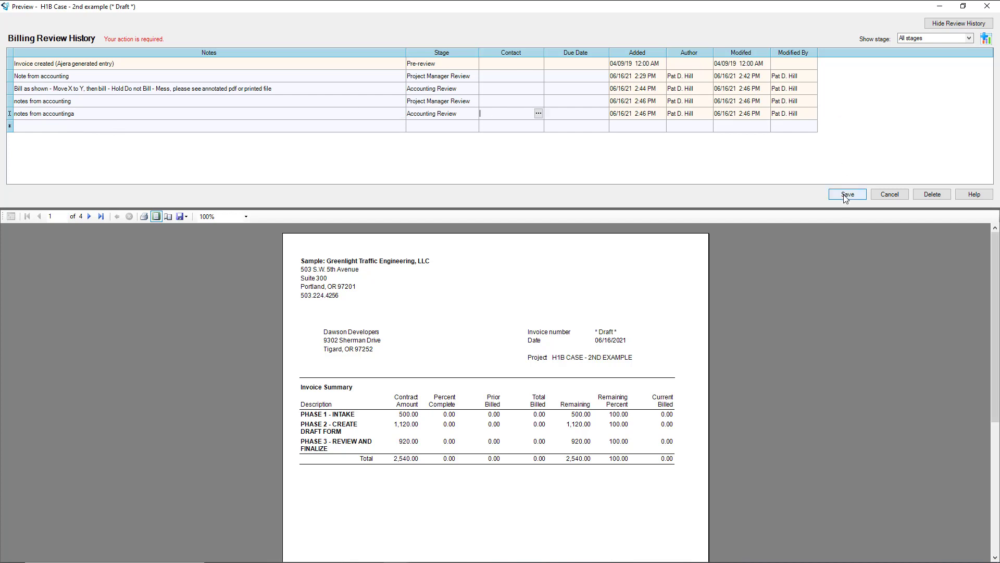
pyautogui.click(845, 194)
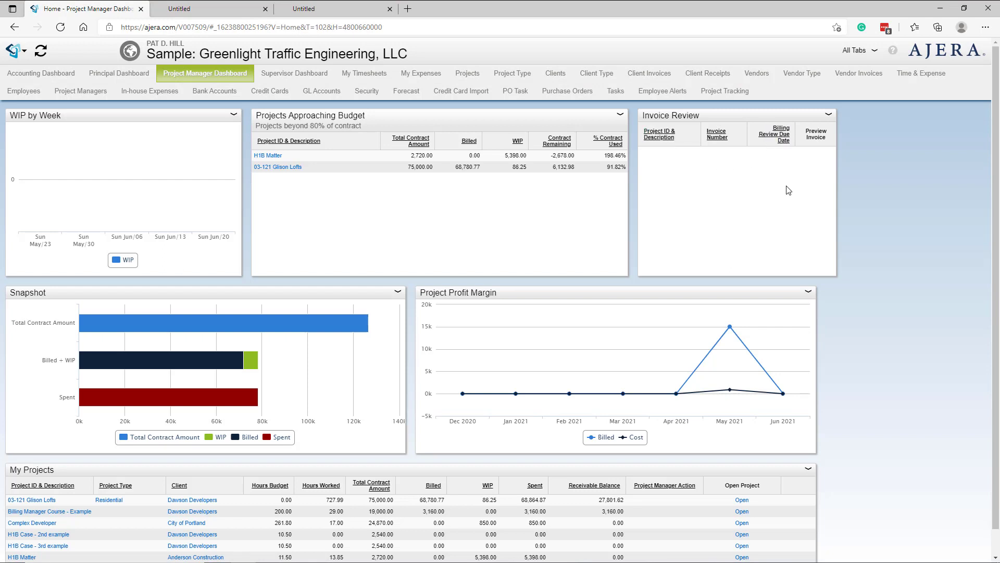
pyautogui.moveTo(780, 191)
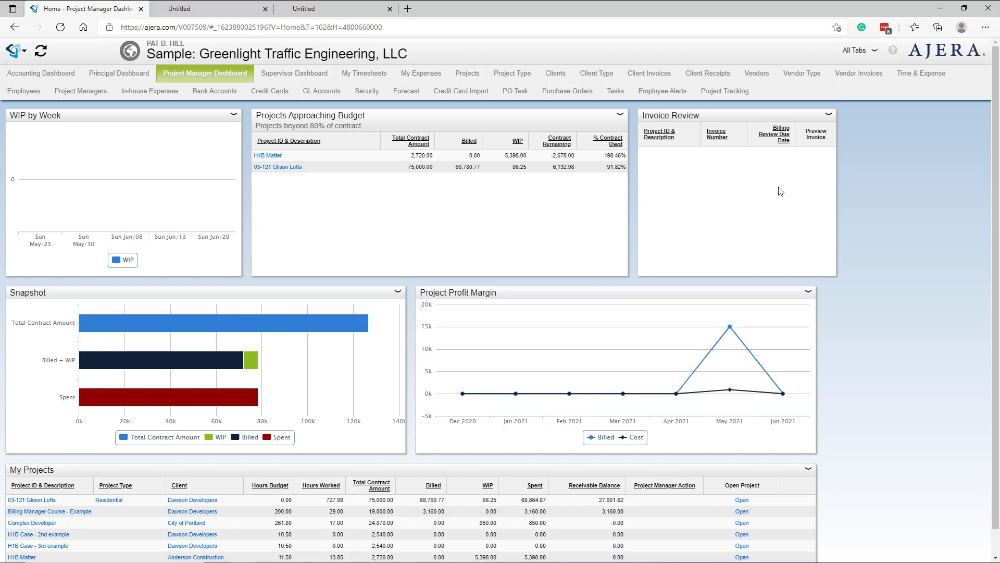
pyautogui.moveTo(389, 231)
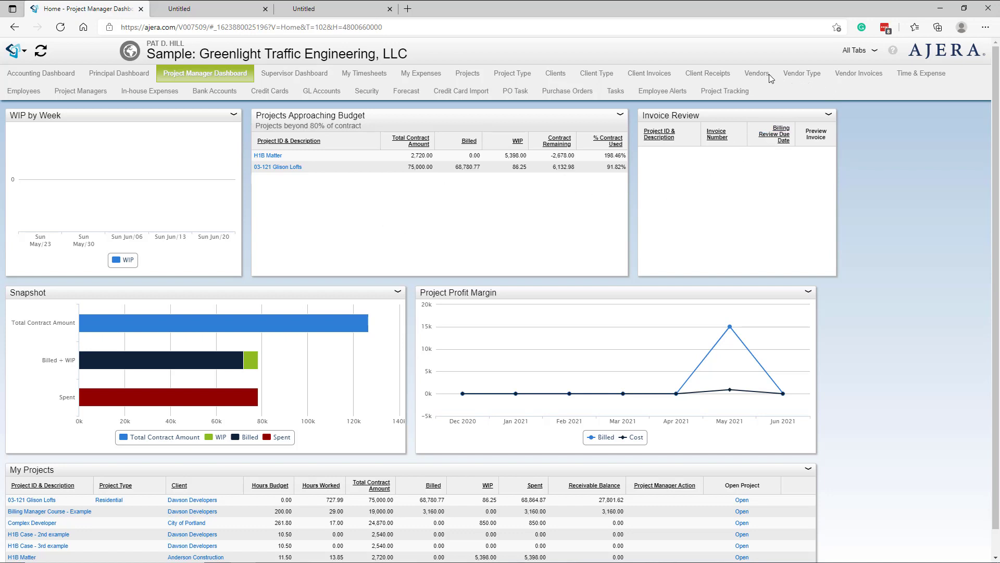
pyautogui.moveTo(706, 192)
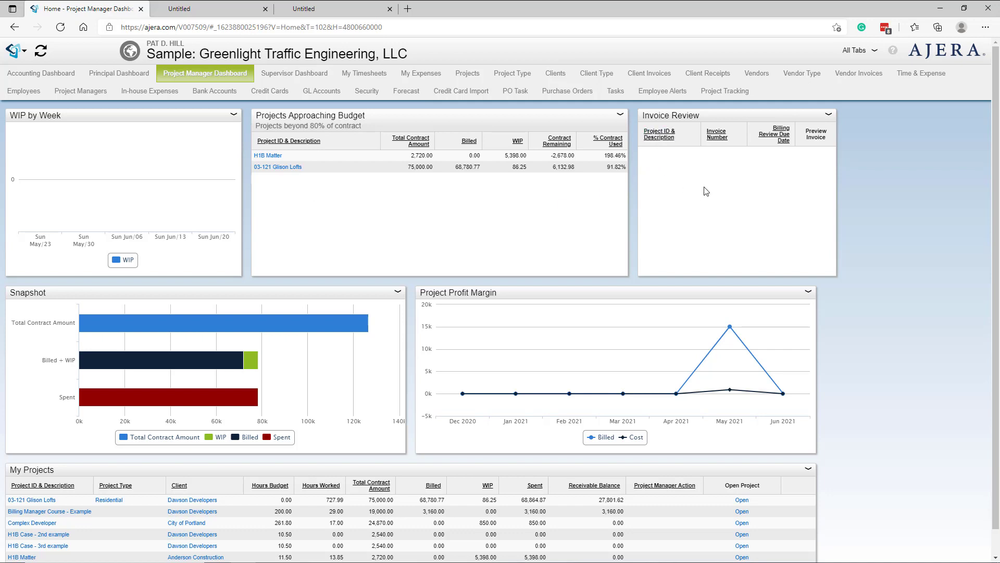
pyautogui.moveTo(709, 192)
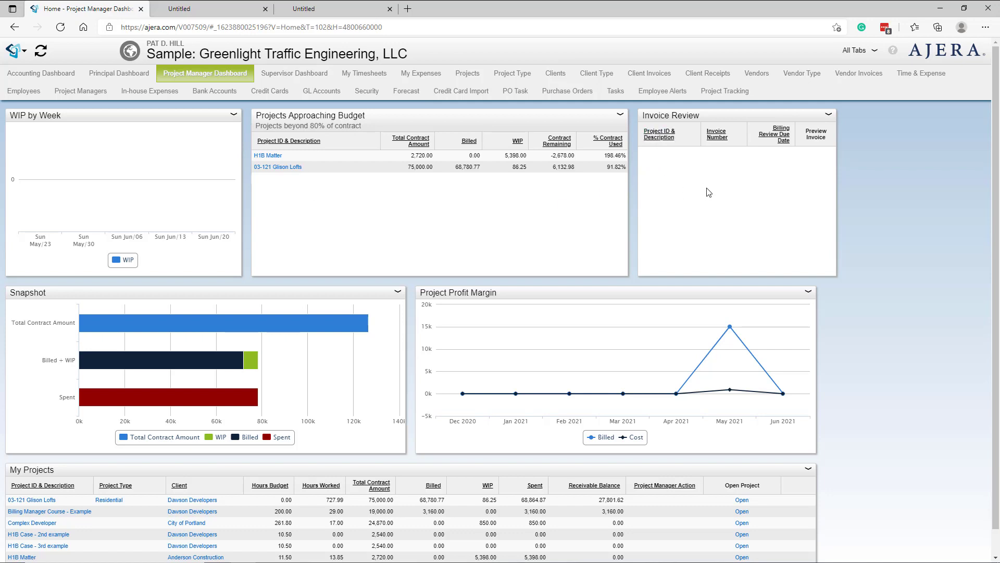